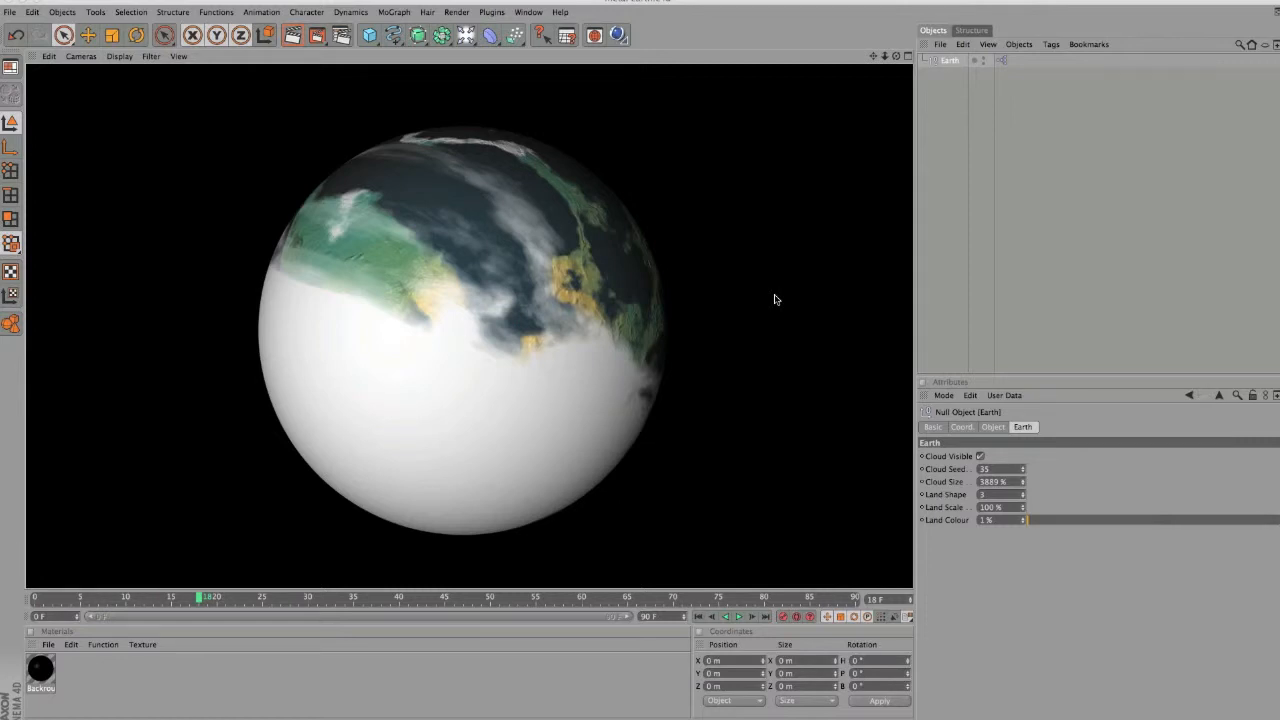
pyautogui.moveTo(600, 367)
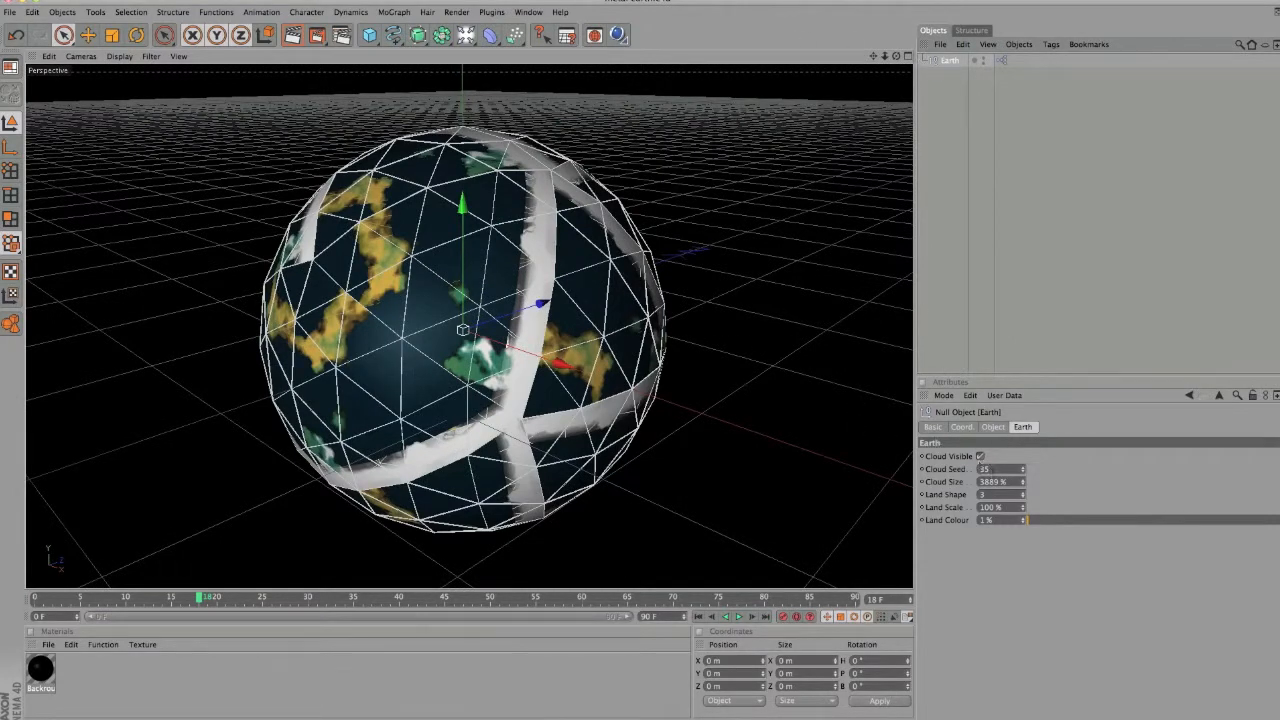
# - Uncheck Cloud Visible on the Earth object so only the land pattern shows
pyautogui.click(980, 456)
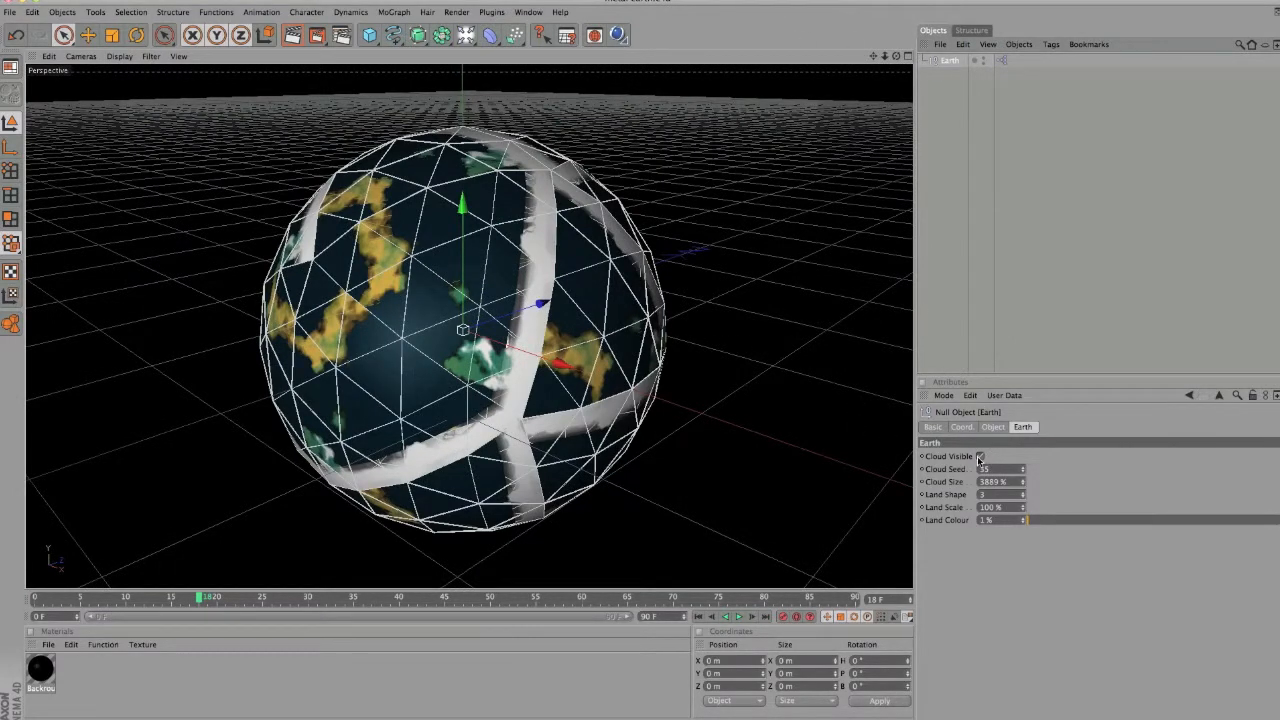
pyautogui.click(979, 456)
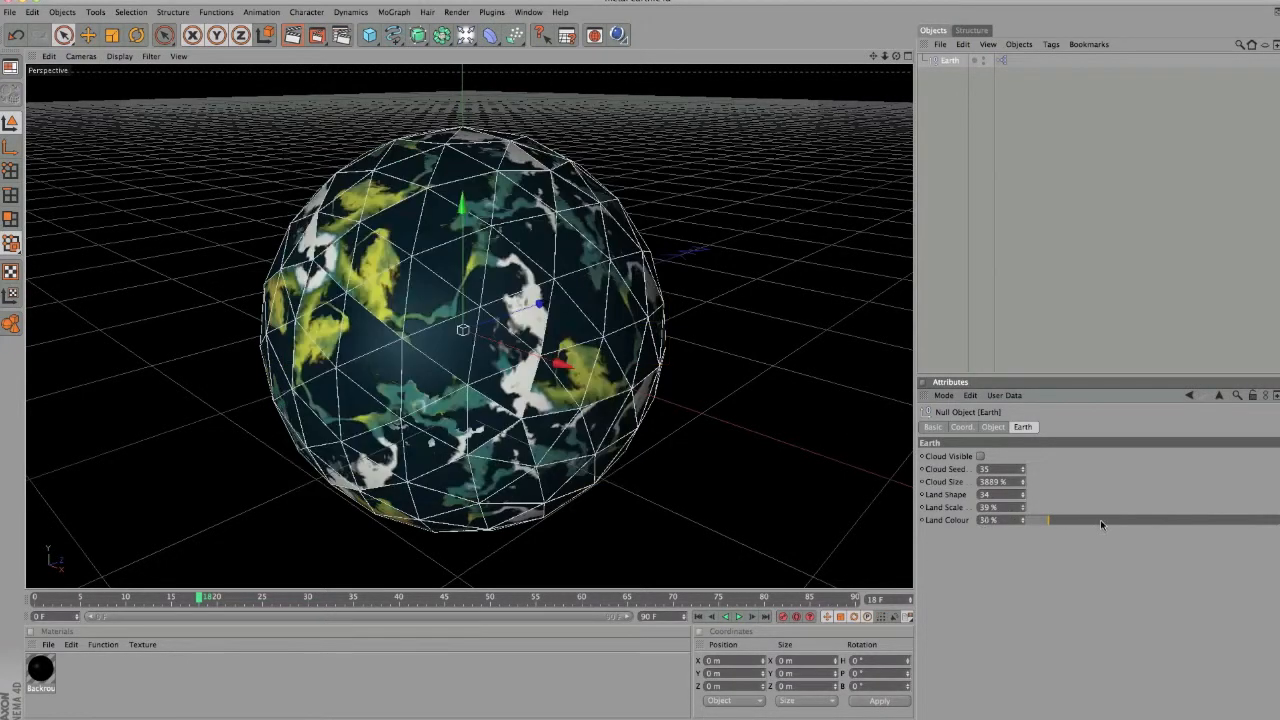
# - Raise Land Colour to 104% for green land and re-enable Cloud Visible
pyautogui.moveTo(1048, 520); pyautogui.dragTo(1100, 520)
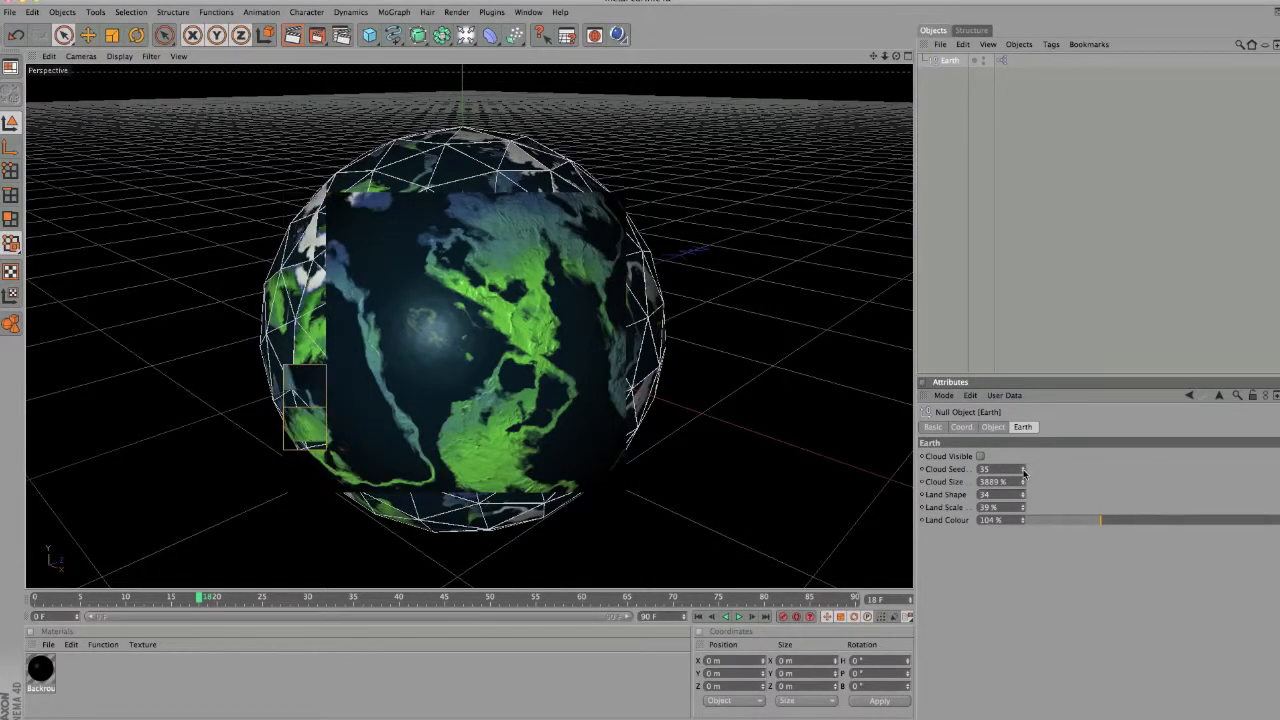
pyautogui.click(980, 456)
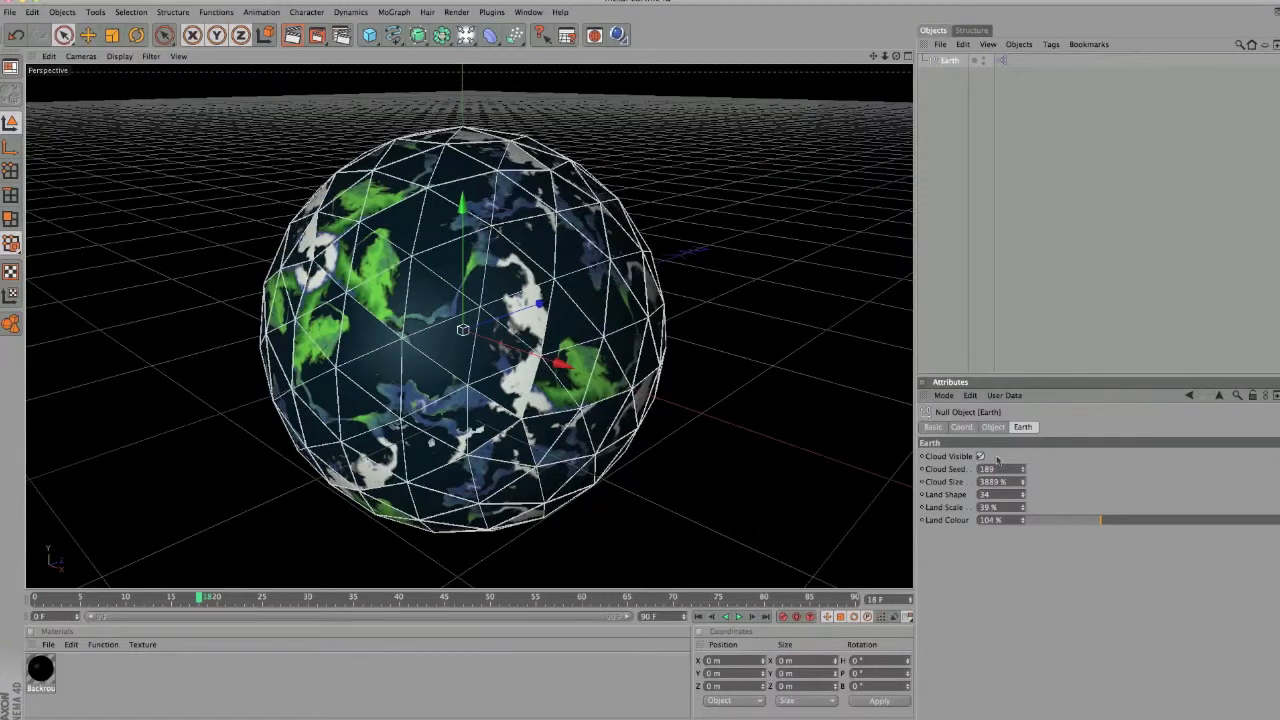